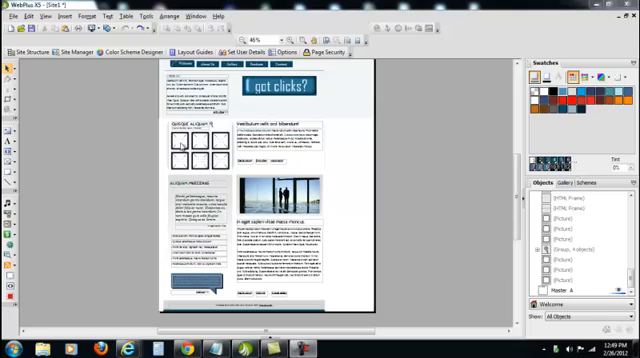
Import the blue vintage car photo from the Images folder into the top-left gallery frame
left_click(178, 140)
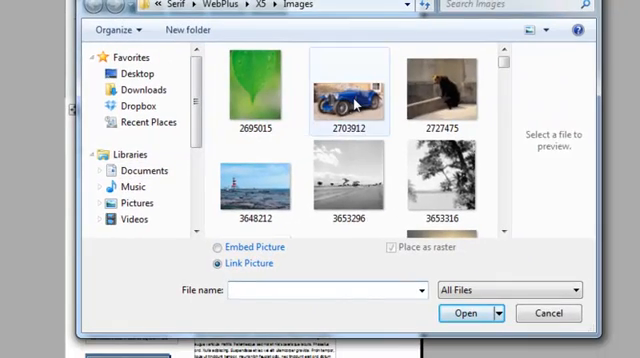
left_click(350, 96)
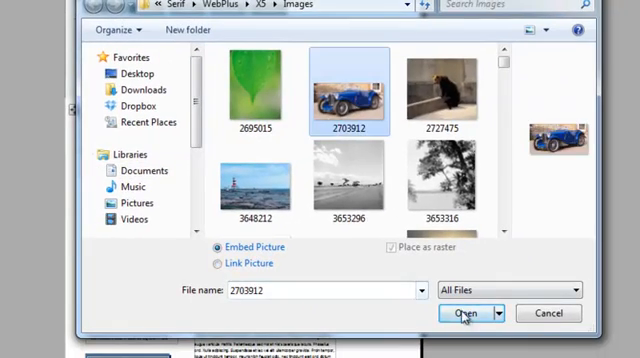
left_click(464, 312)
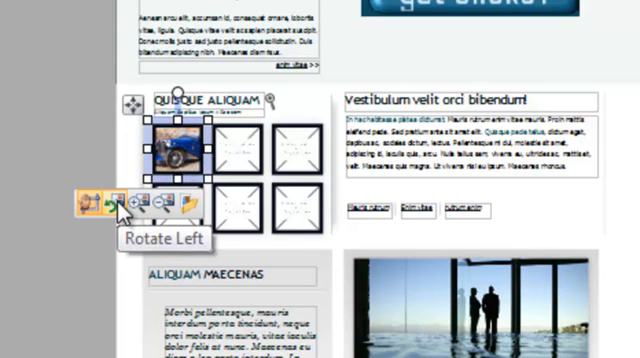
left_click(108, 204)
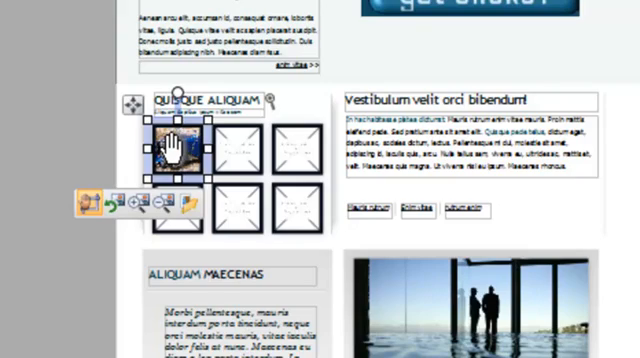
Give the car photo a Picture hyperlink whose type is Lightbox
right_click(170, 150)
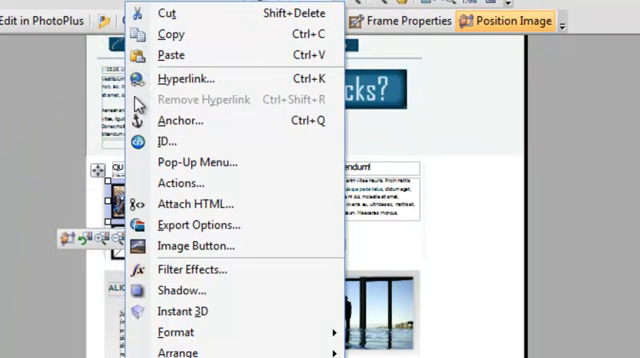
left_click(184, 78)
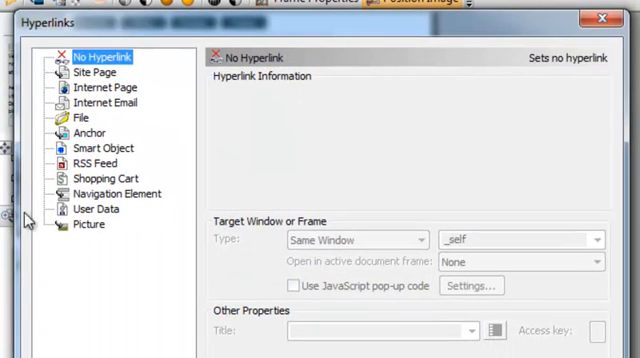
left_click(96, 224)
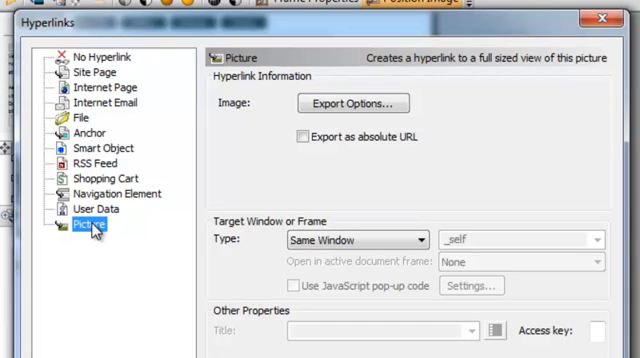
mouse_move(392, 232)
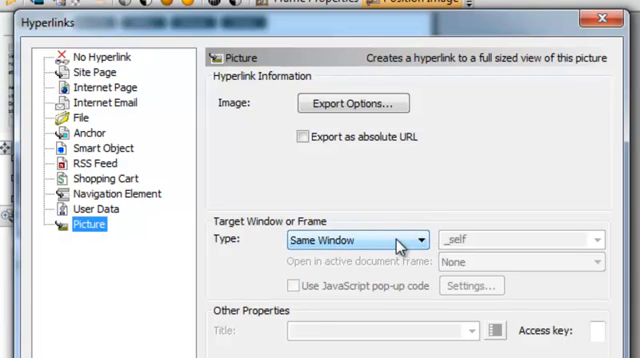
left_click(416, 240)
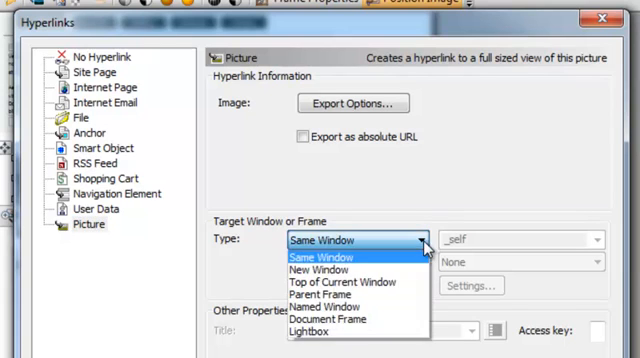
left_click(304, 332)
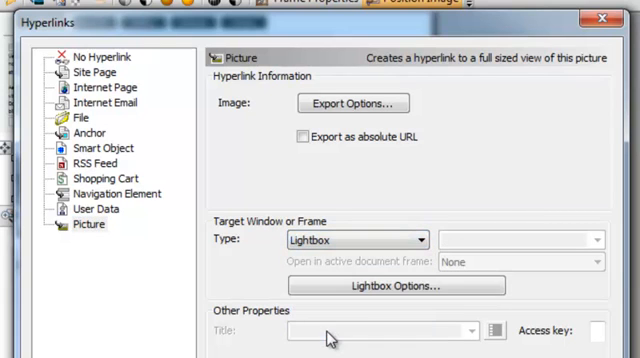
mouse_move(392, 288)
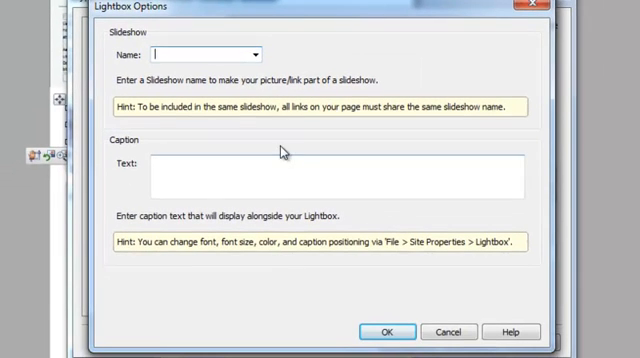
Set the lightbox caption to 'my new set of wheels...' and confirm the hyperlink
left_click(340, 170)
type("This is")
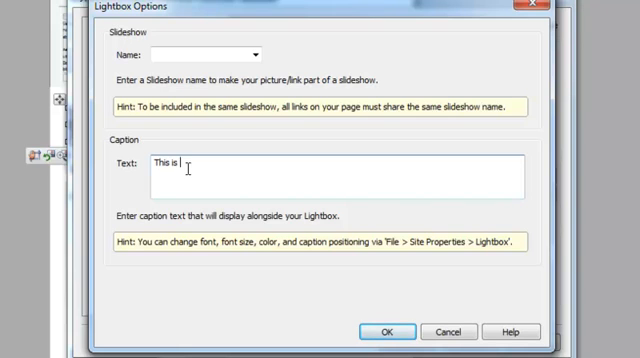
type("my new set of whe")
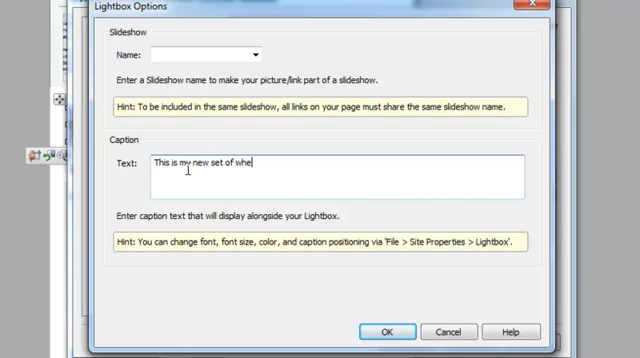
type("els...")
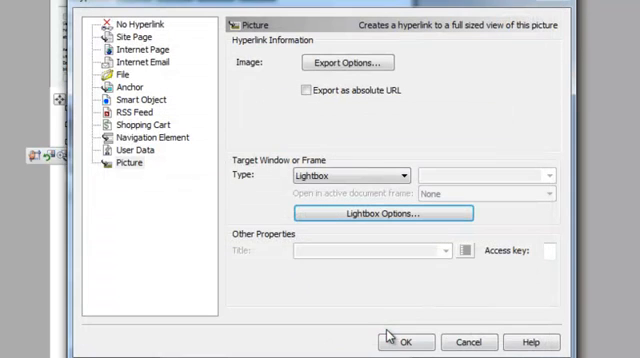
left_click(402, 340)
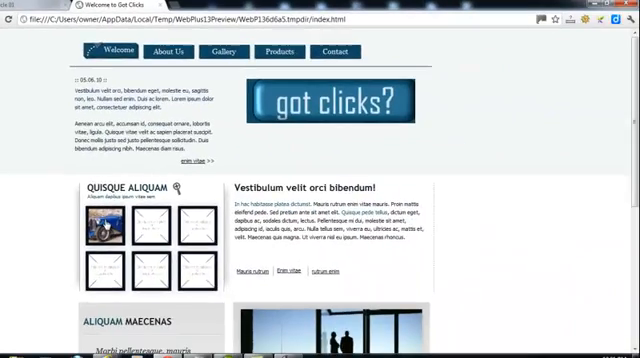
View the car photo enlarged in its captioned lightbox, then close the Chrome preview
left_click(104, 224)
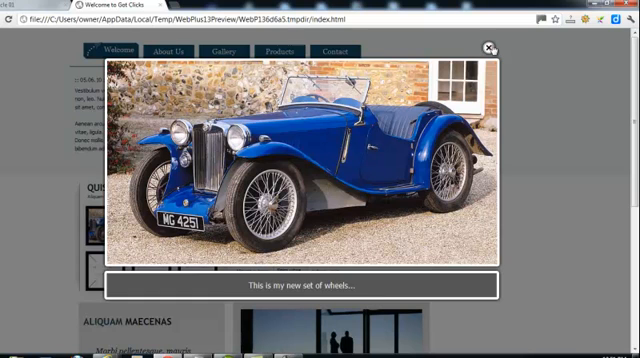
left_click(488, 48)
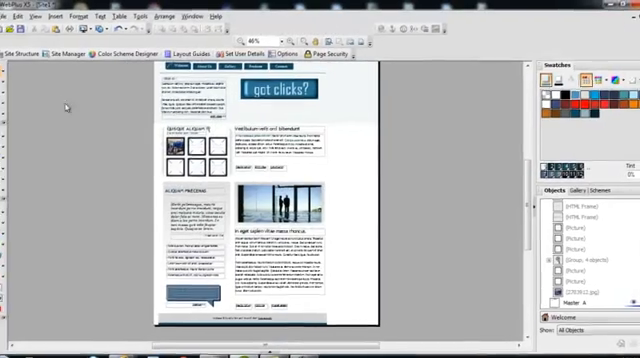
In Site Properties > Lightbox, enable image count in captions and apply the new lightbox settings
left_click(12, 16)
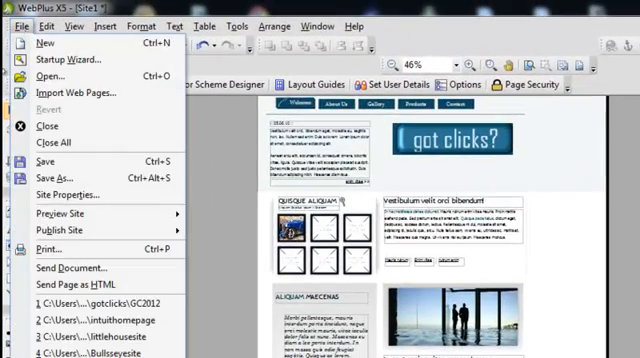
left_click(64, 192)
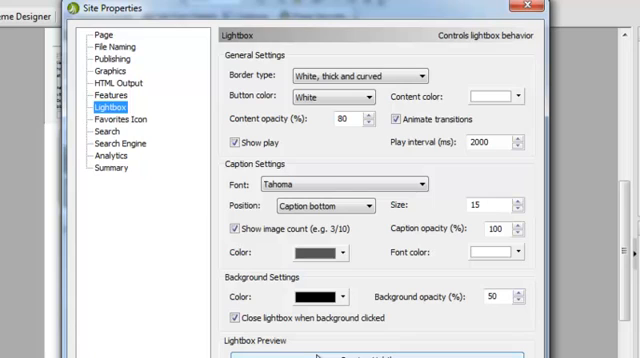
mouse_move(344, 160)
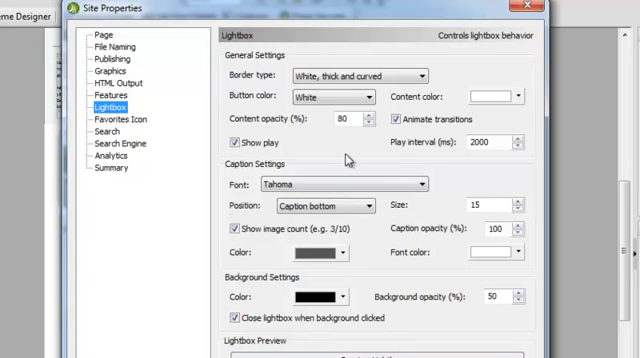
mouse_move(376, 172)
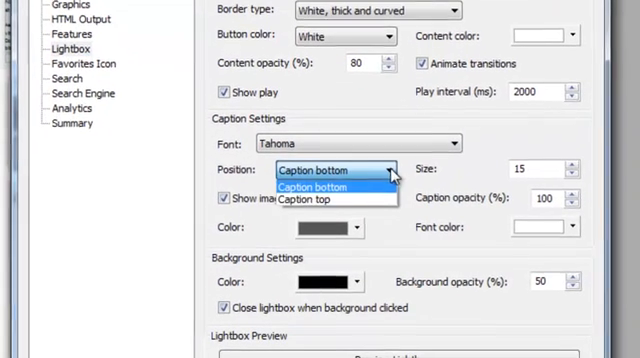
left_click(296, 200)
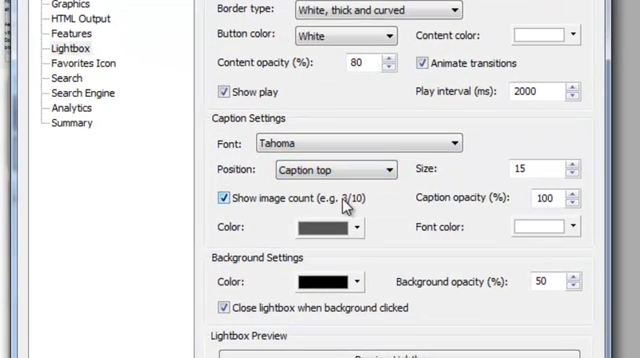
scroll("down", 3)
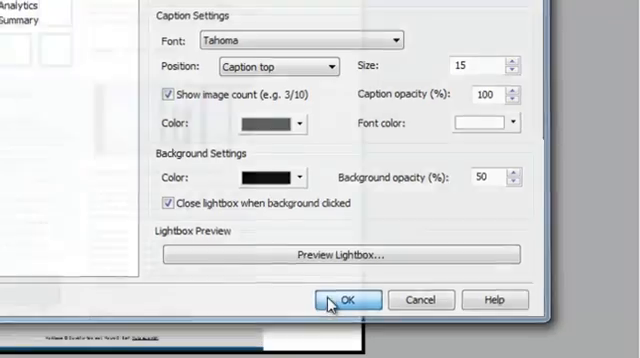
left_click(344, 300)
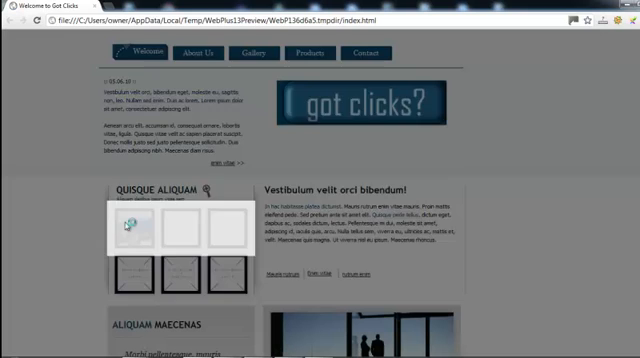
Open a gallery thumbnail's lightbox in the Chrome preview
left_click(140, 224)
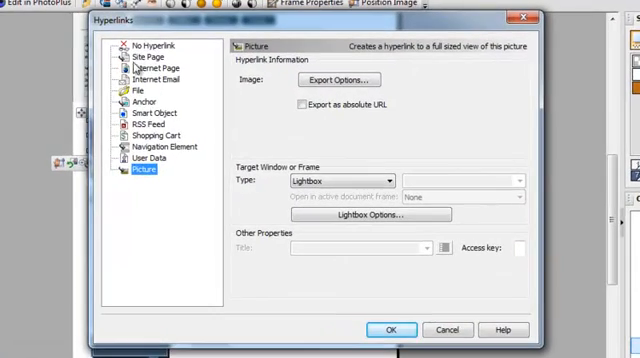
Link the picture to Internet Page gotclicks.biz in an 800 by 1000 captioned lightbox and confirm
left_click(152, 68)
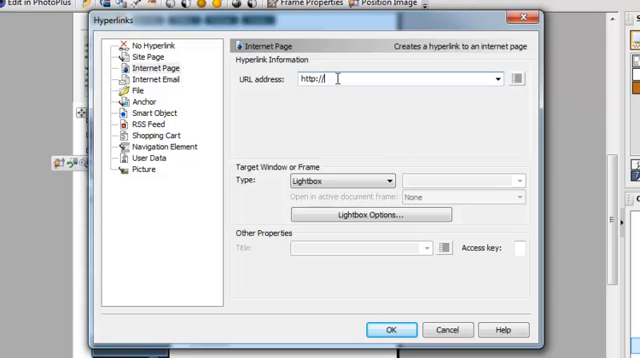
type("gotclicks.bi")
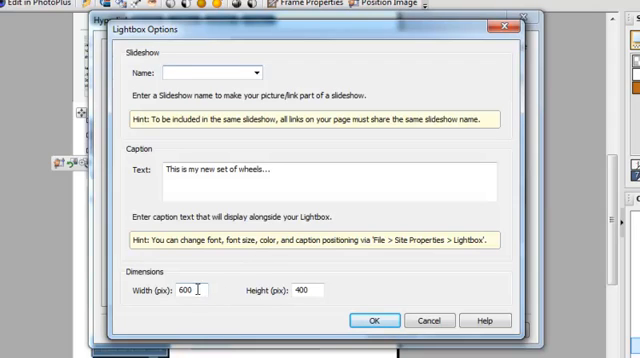
key("Backspace")
type("1000")
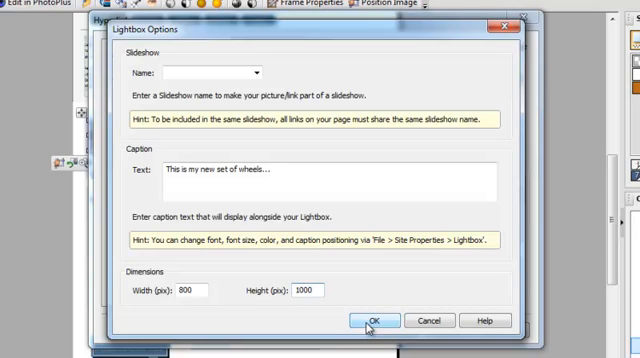
left_click(372, 320)
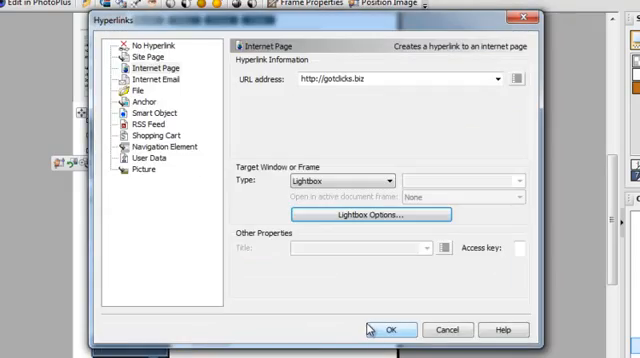
left_click(392, 330)
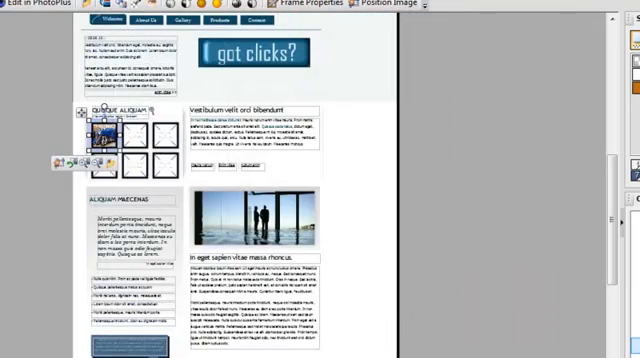
Preview in Chrome, scroll the gotclicks.biz site inside the picture's lightbox, then close it
left_click(16, 18)
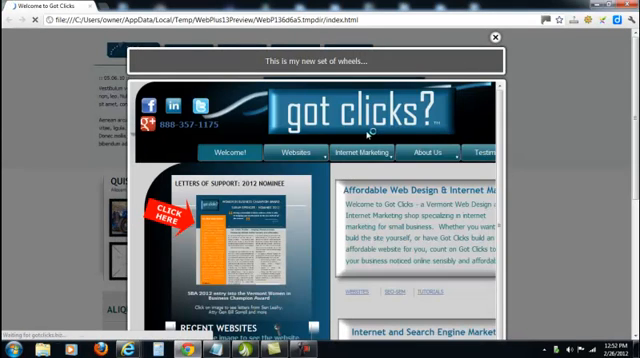
left_click(492, 36)
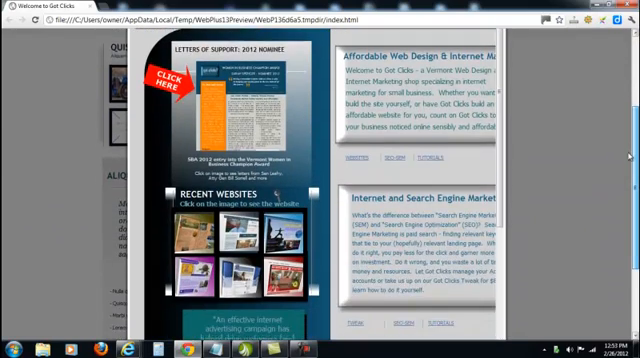
scroll("down", 3)
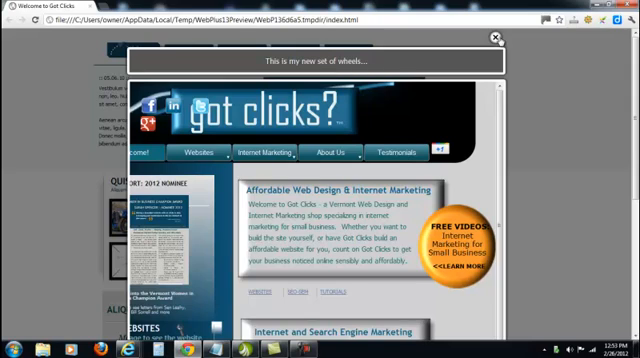
left_click(498, 38)
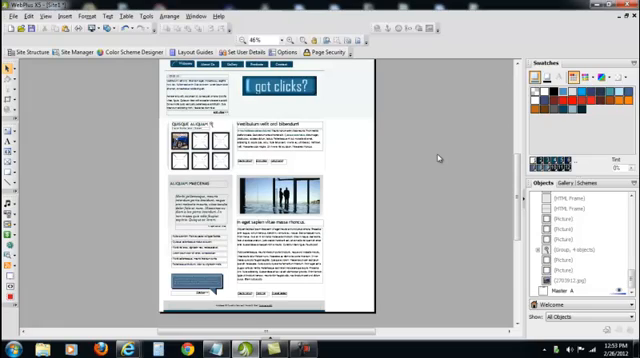
left_click(290, 126)
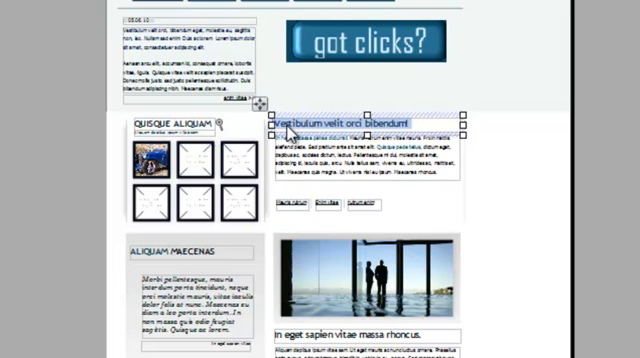
right_click(290, 128)
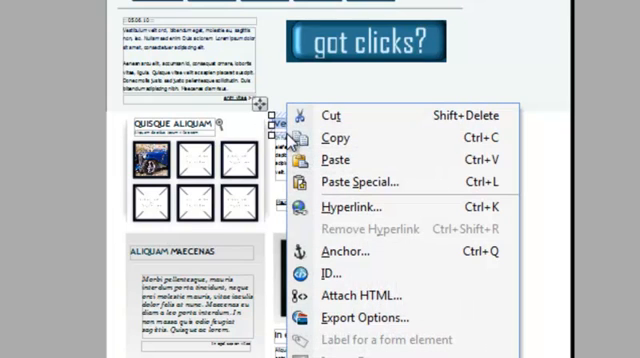
left_click(348, 208)
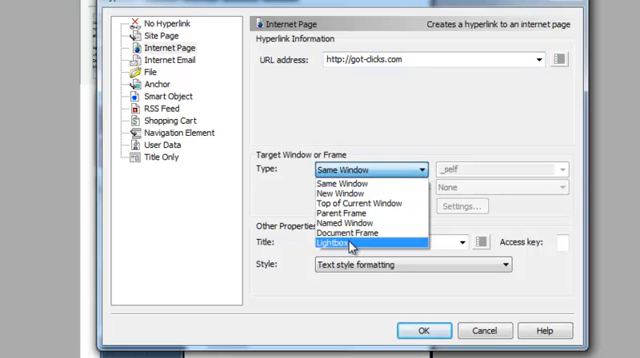
left_click(338, 244)
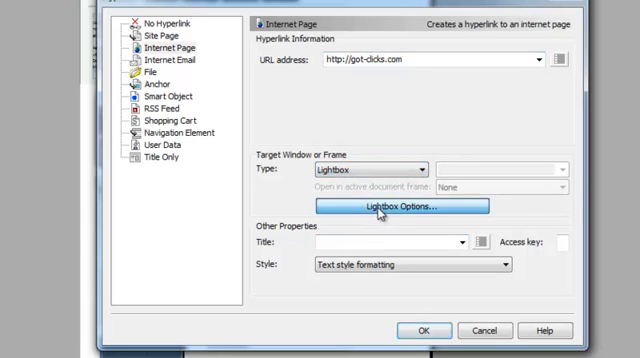
left_click(384, 206)
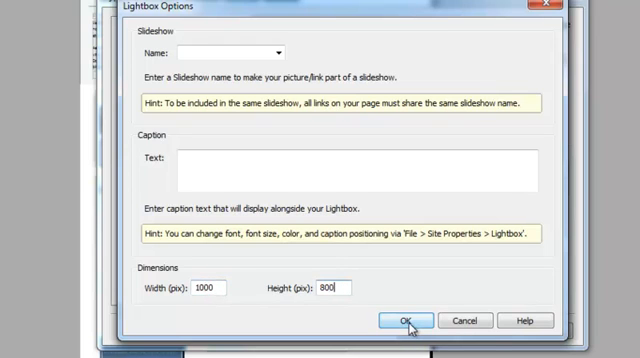
Confirm the 1000 by 800 lightbox size and hyperlink, then go to File > Preview Site
left_click(398, 320)
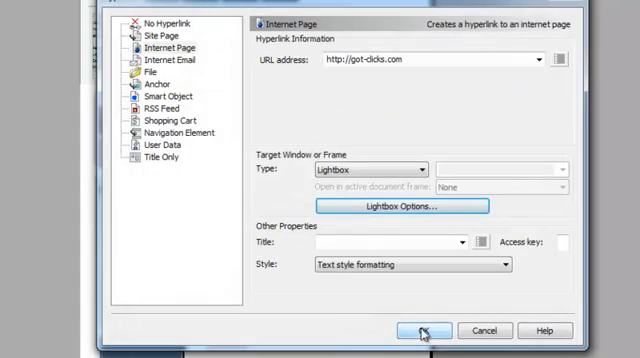
left_click(420, 330)
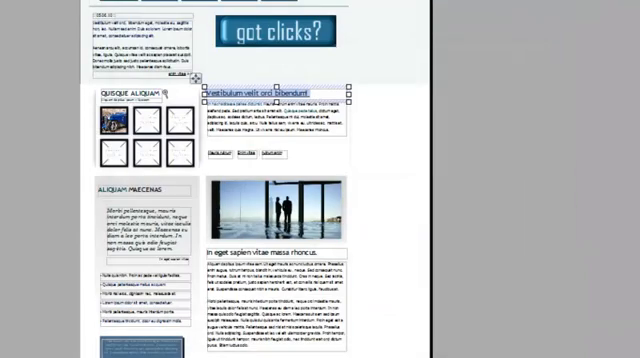
left_click(14, 12)
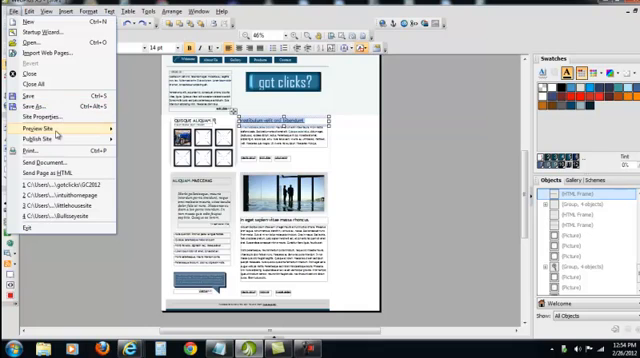
left_click(42, 128)
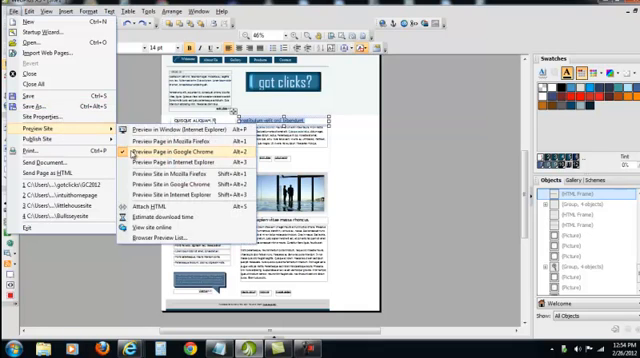